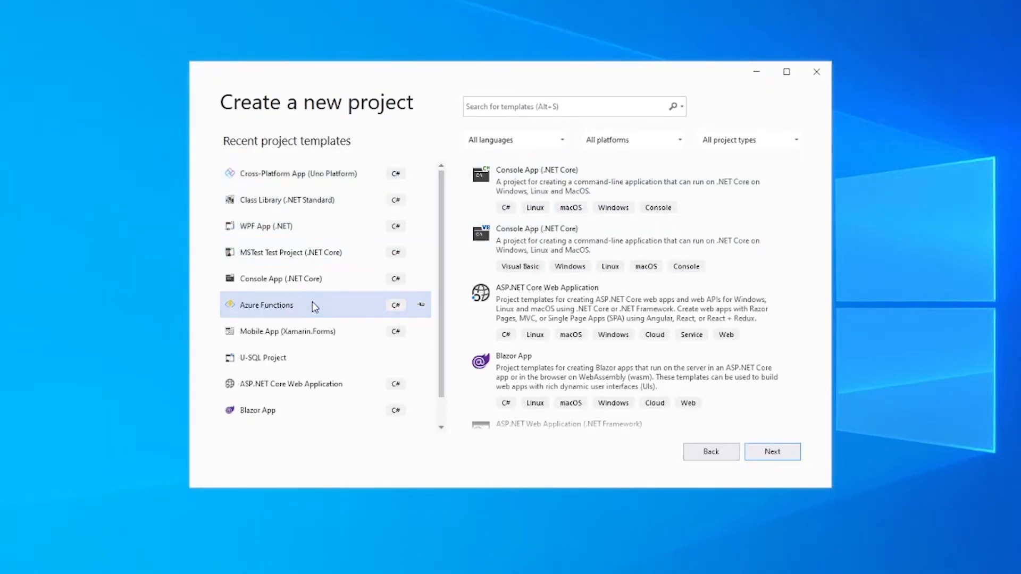
# Create the Azure Functions project with an HTTP trigger function and review the generated code.
pyautogui.click(773, 451)
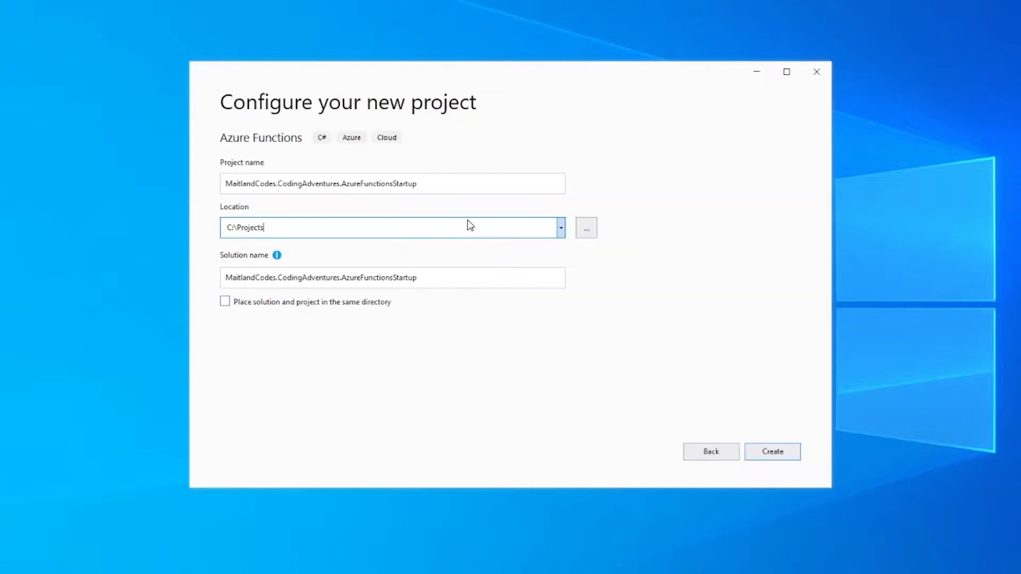
pyautogui.click(773, 452)
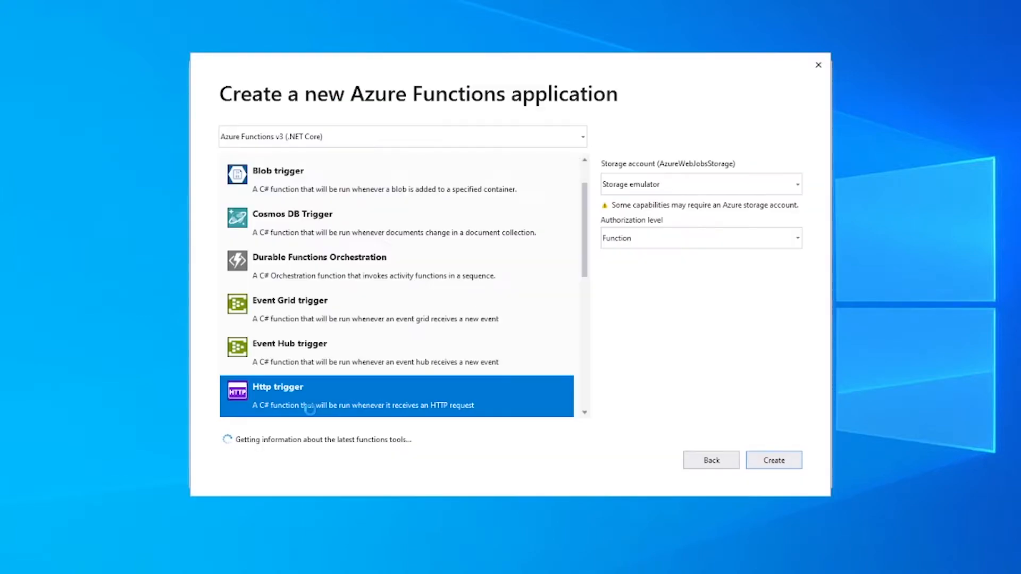
pyautogui.scroll(-3)
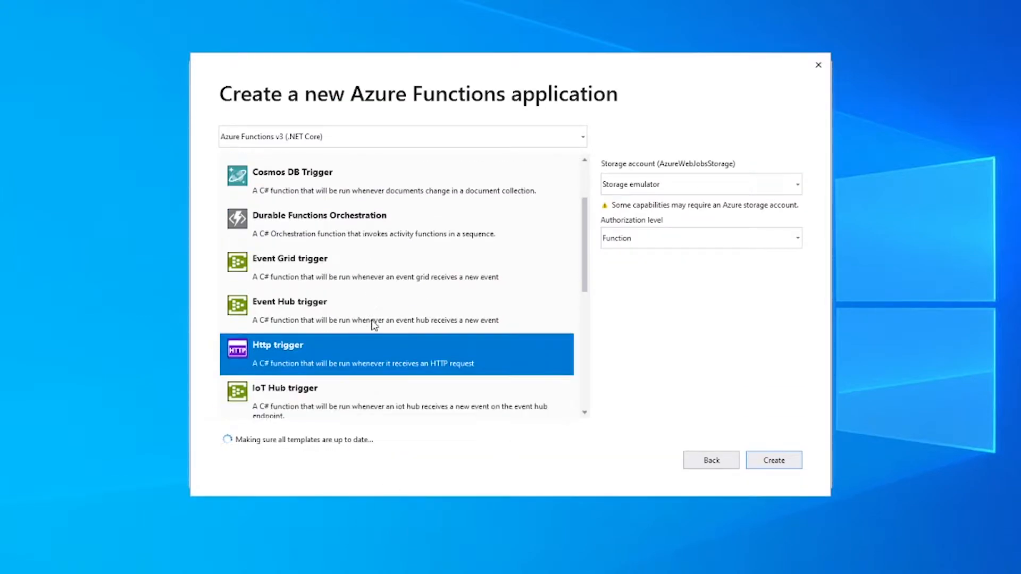
pyautogui.scroll(-3)
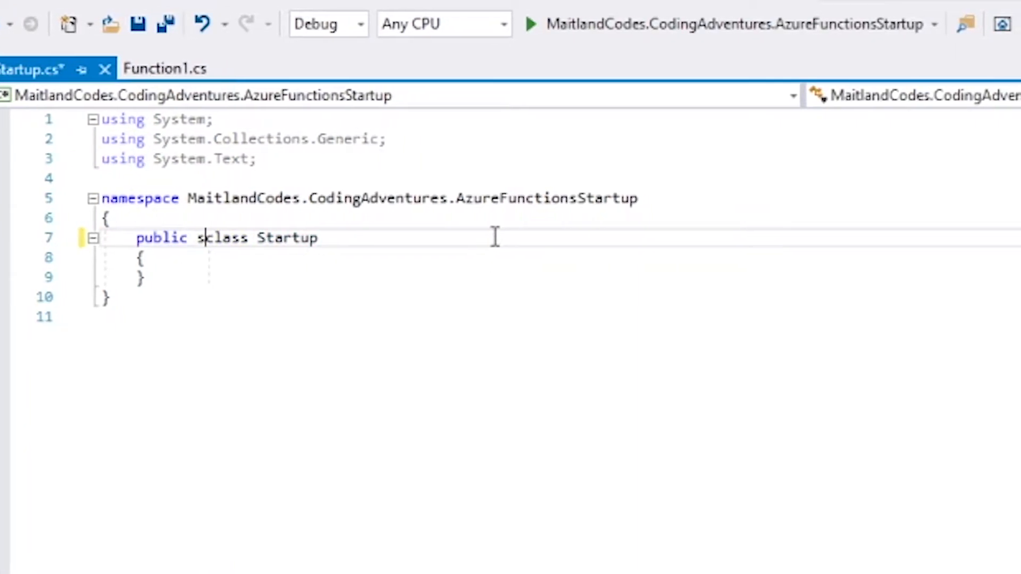
# Make Startup inherit FunctionsStartup, install the latest Functions Extensions package, and implement its abstract members.
pyautogui.write(': FunctionS')
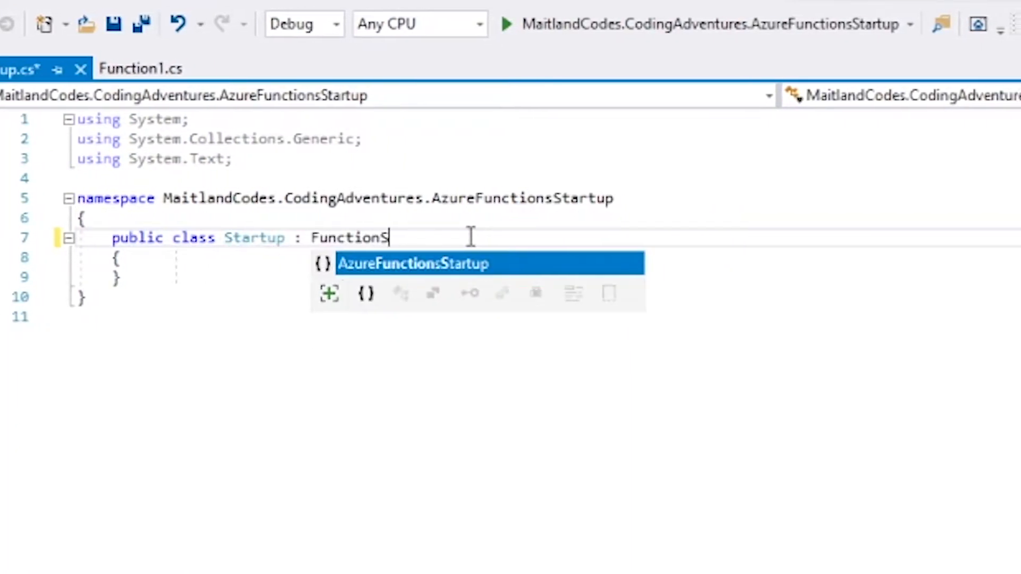
pyautogui.write('Startup')
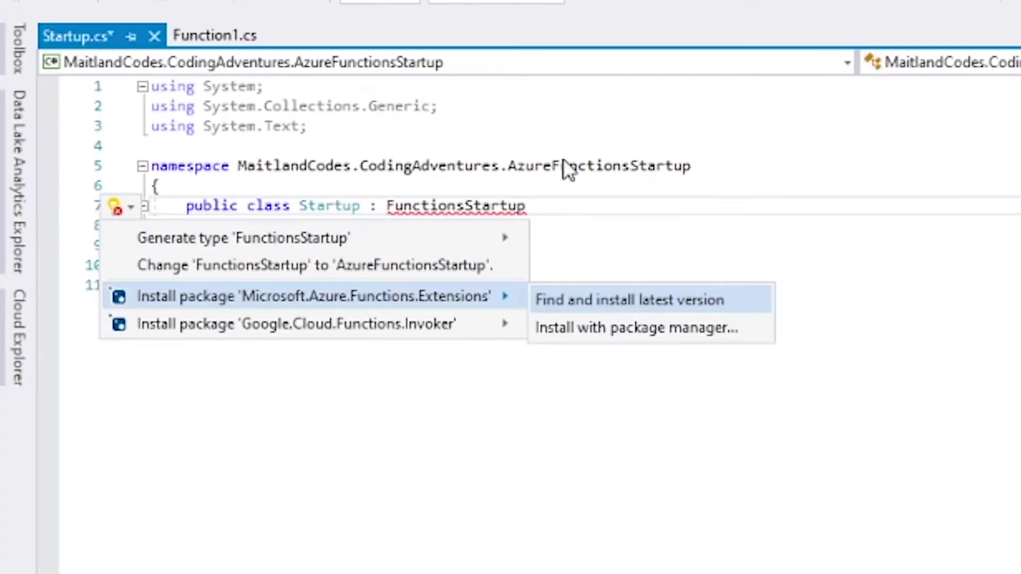
pyautogui.click(629, 300)
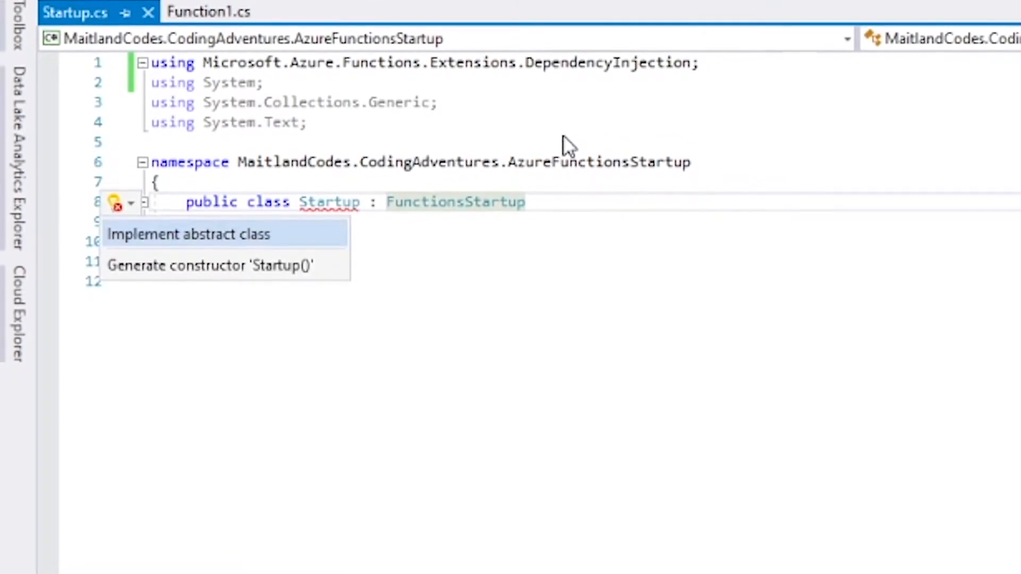
pyautogui.click(188, 234)
pyautogui.write('Services')
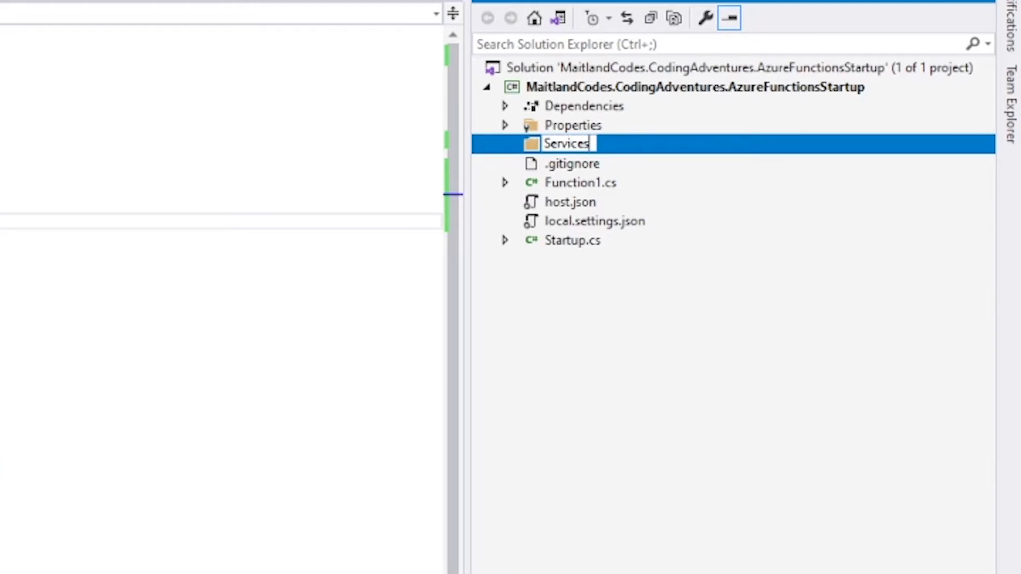
# Add a MyInjectedService class to Services with a public string DoStuff method.
pyautogui.rightClick(565, 143)
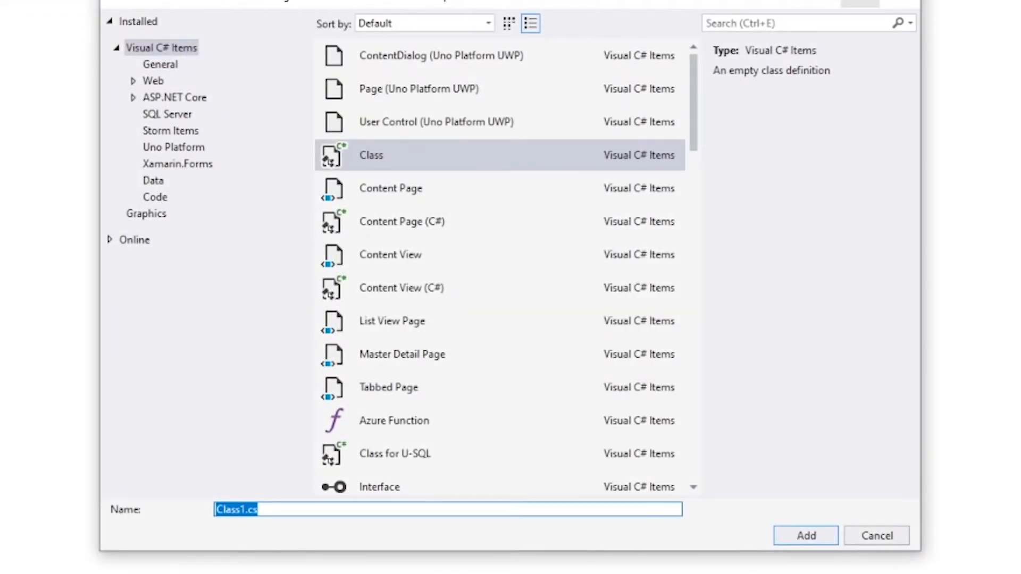
pyautogui.write('MyInjected')
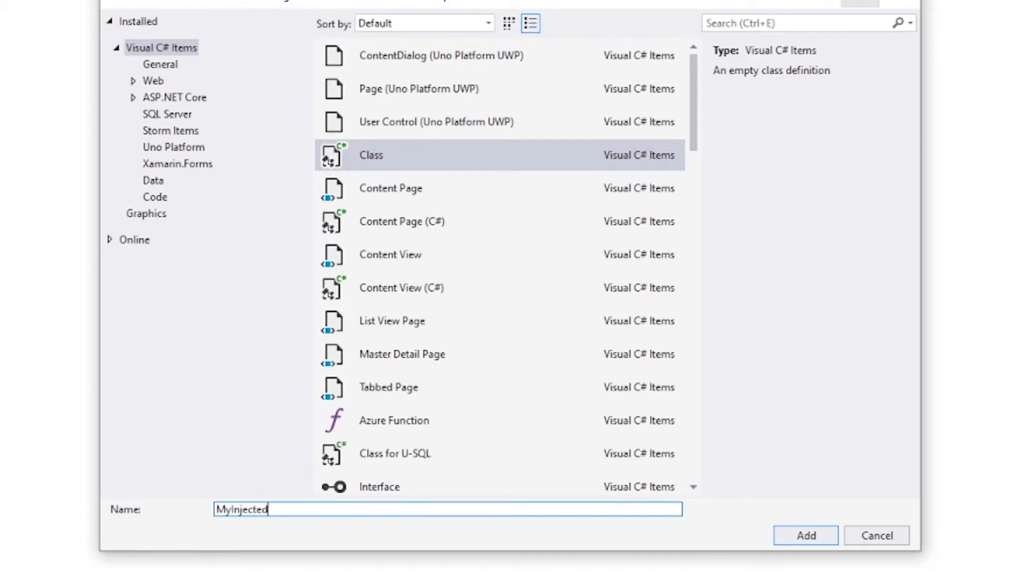
pyautogui.click(805, 536)
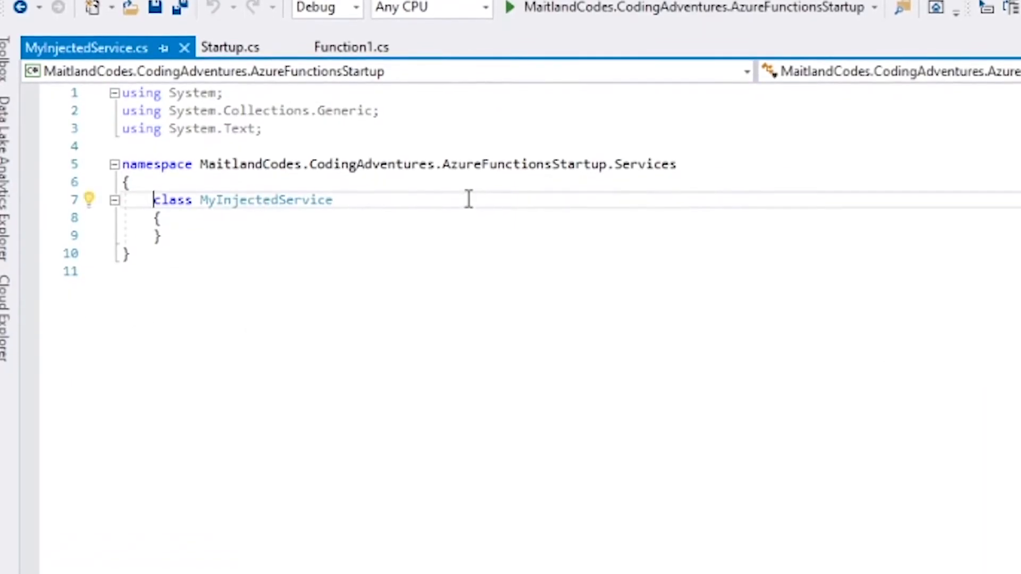
pyautogui.write('public string DoStuff(')
pyautogui.write('return "No"')
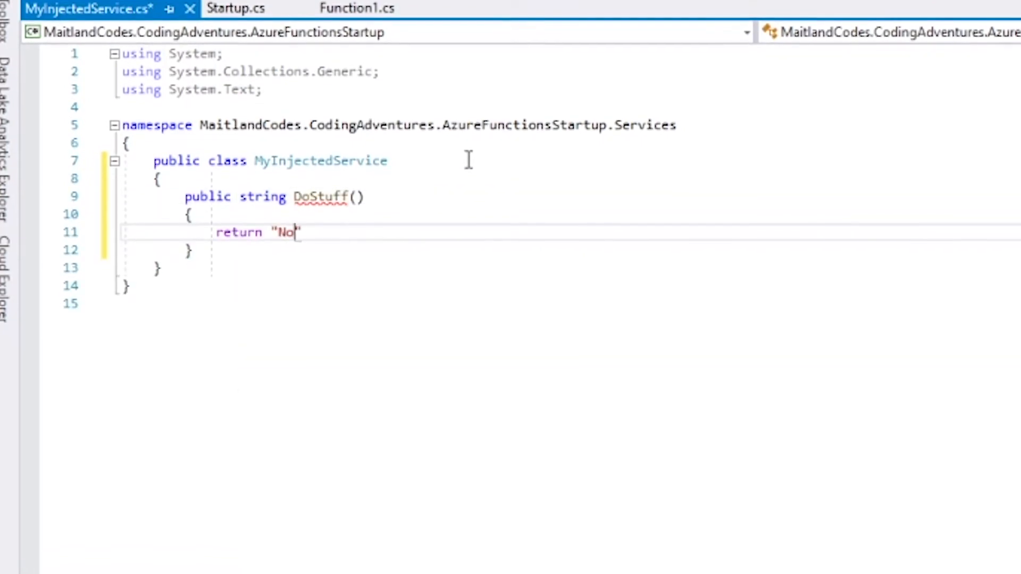
pyautogui.click(240, 8)
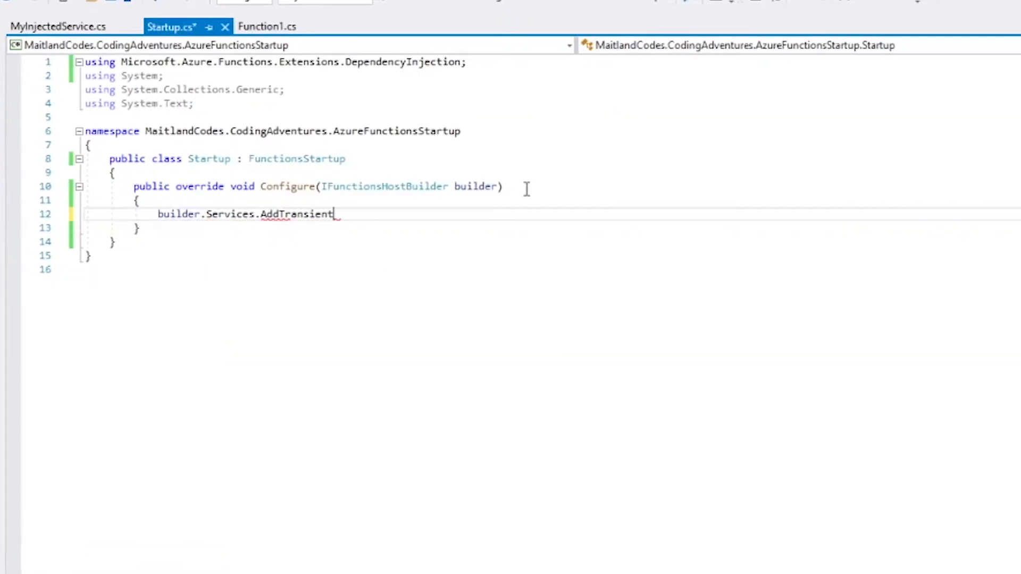
# Register AddTransient<MyInjectedService>() in Configure and import the Services namespace.
pyautogui.write('<>')
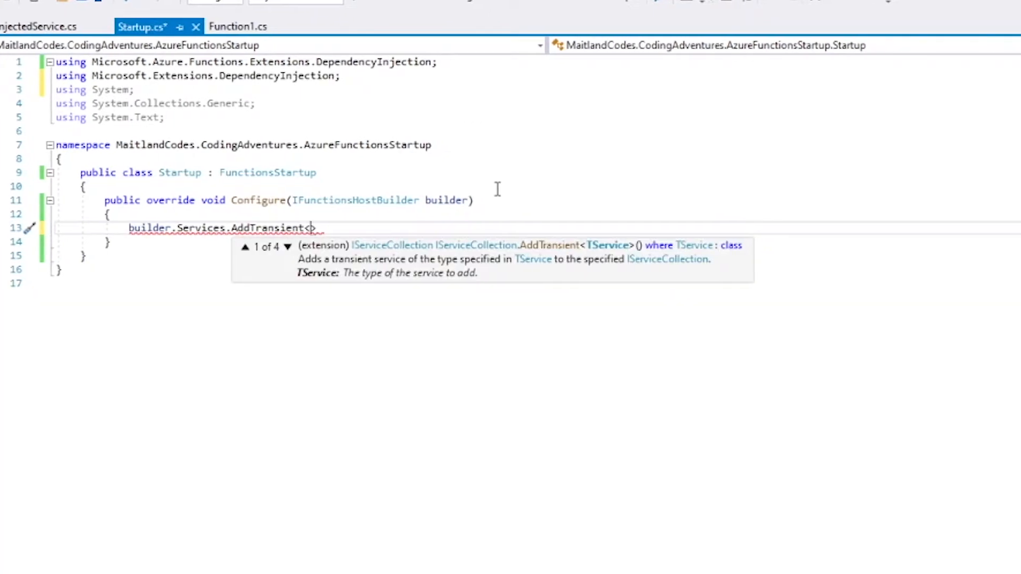
pyautogui.write('MyInjectedService')
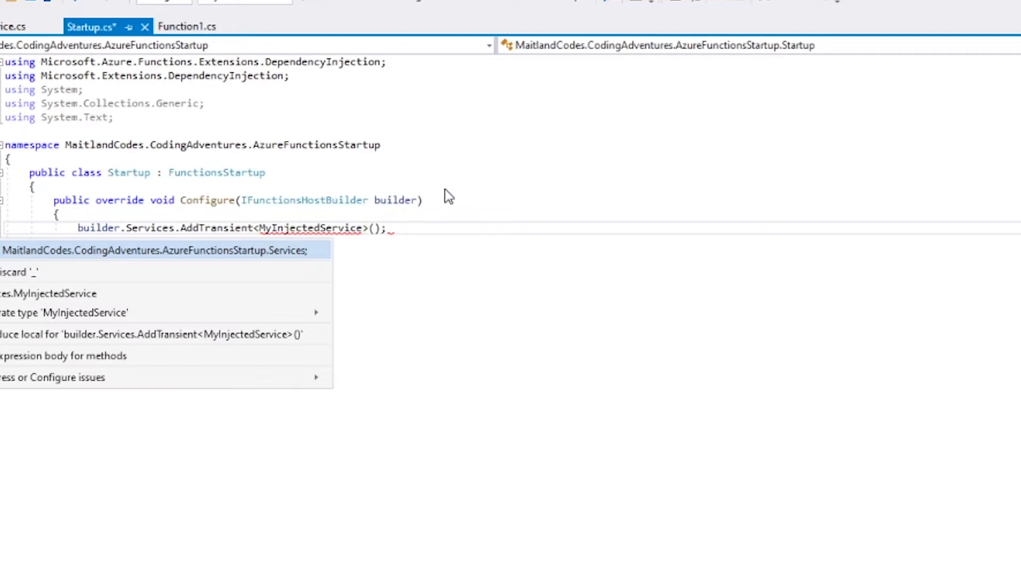
pyautogui.click(189, 26)
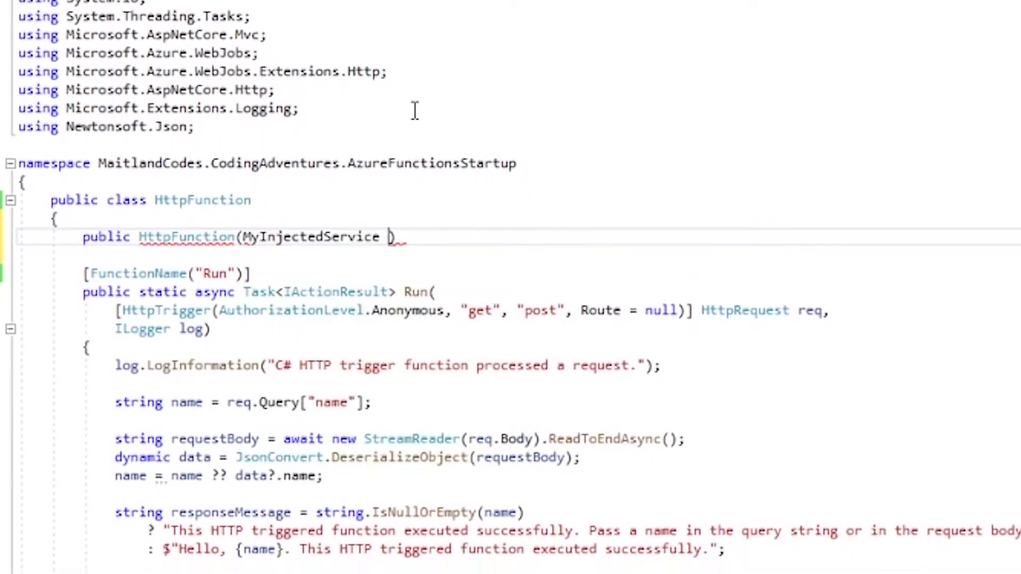
# Inject myInjectedService into the HttpFunction constructor and call myInjectedService.DoStuff() in Run.
pyautogui.write('myInjectedService)')
pyautogui.write('var service = this.')
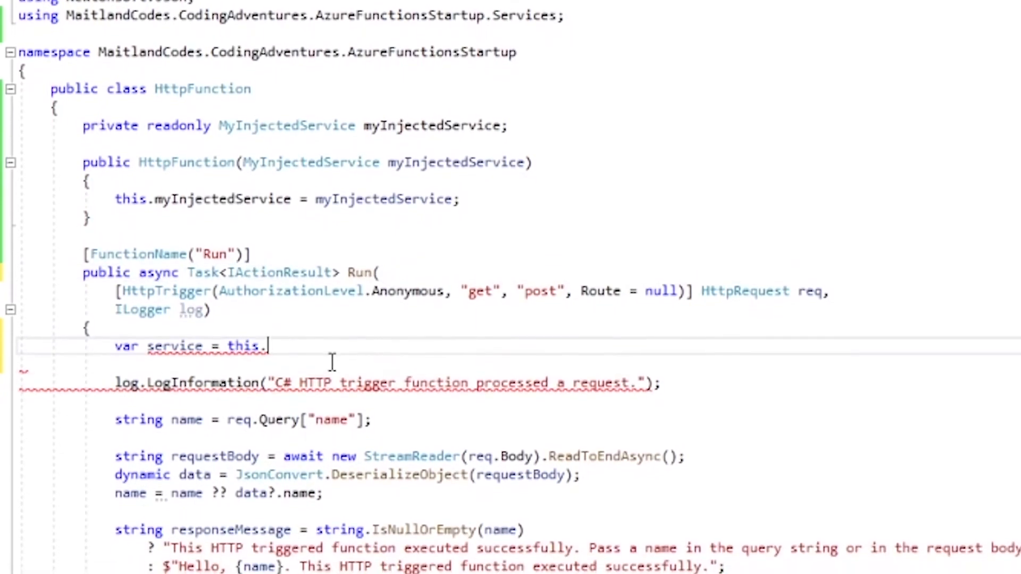
pyautogui.write('myInjectedService.DoStuff();')
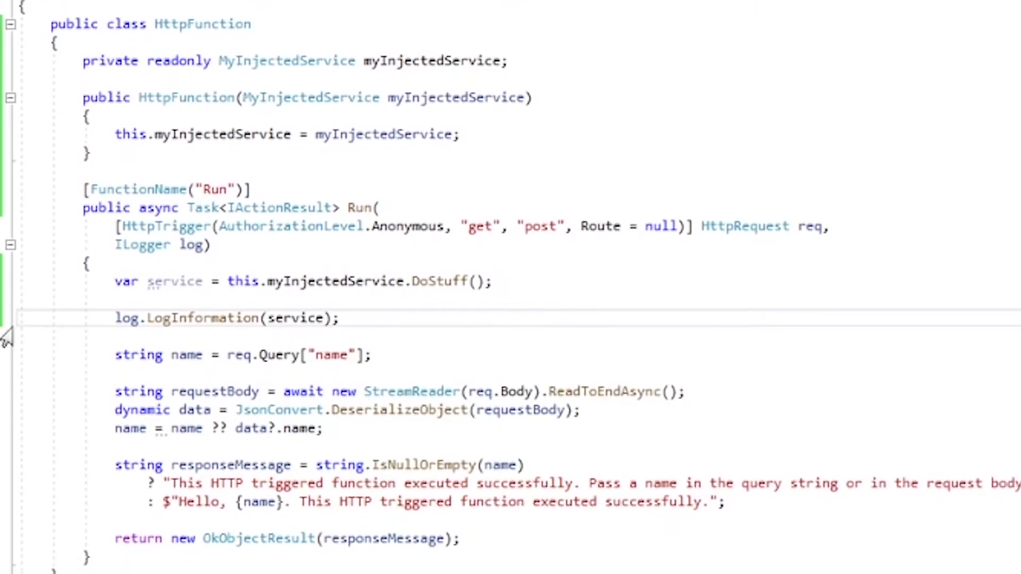
pyautogui.click(189, 24)
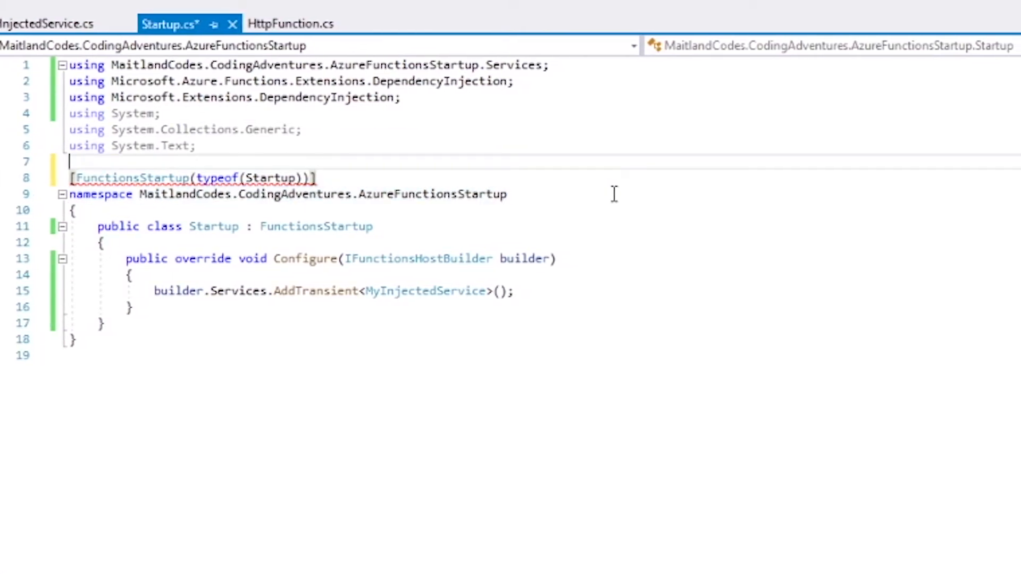
# Add using MaitlandCodes.CodingAdventures.AzureFunctionsStartup and start the assembly: FunctionsStartup attribute.
pyautogui.write('using MaitlandCodes.CodingAdventures.AzureFunctionsStartup;')
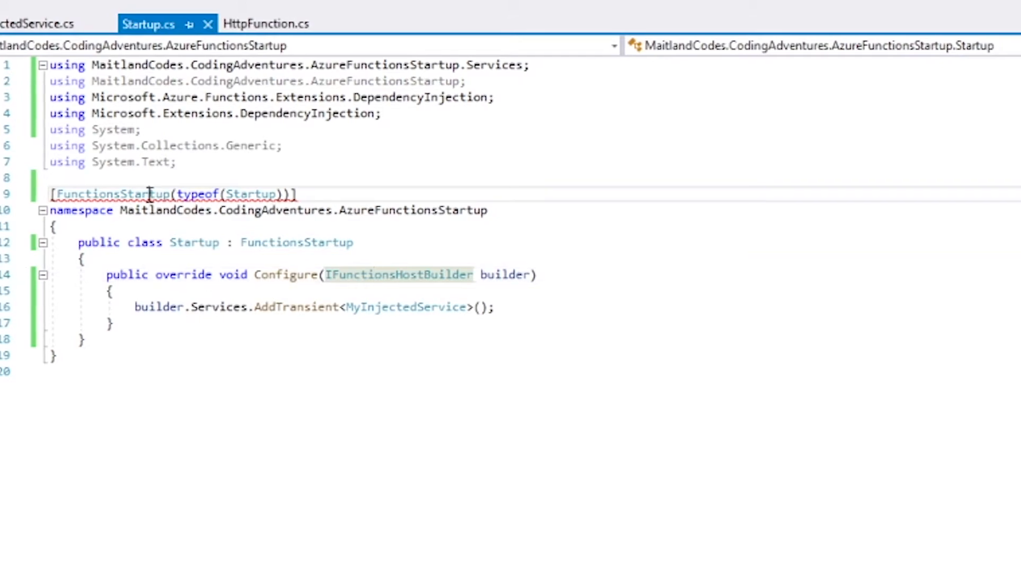
pyautogui.write('assembly:')
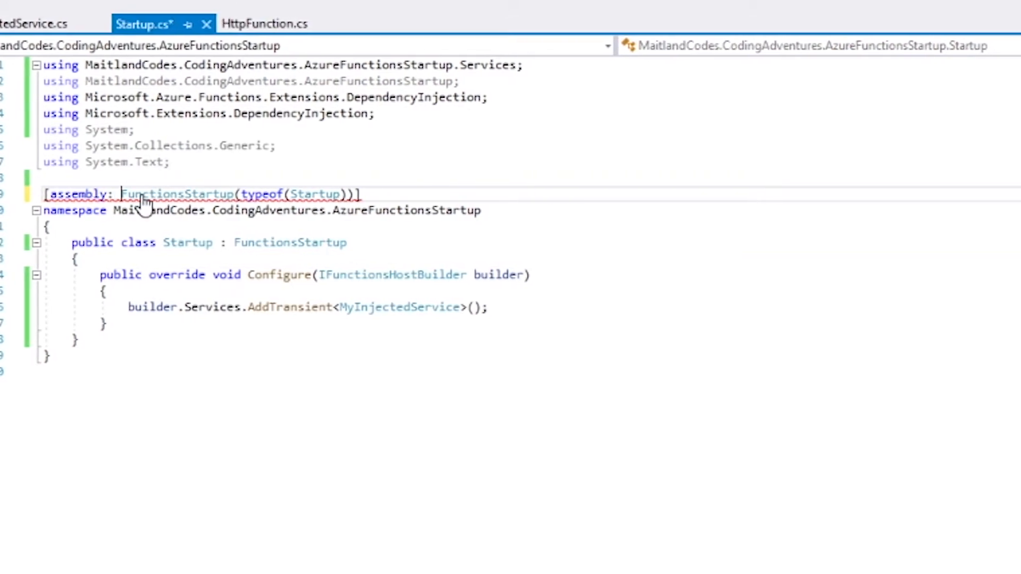